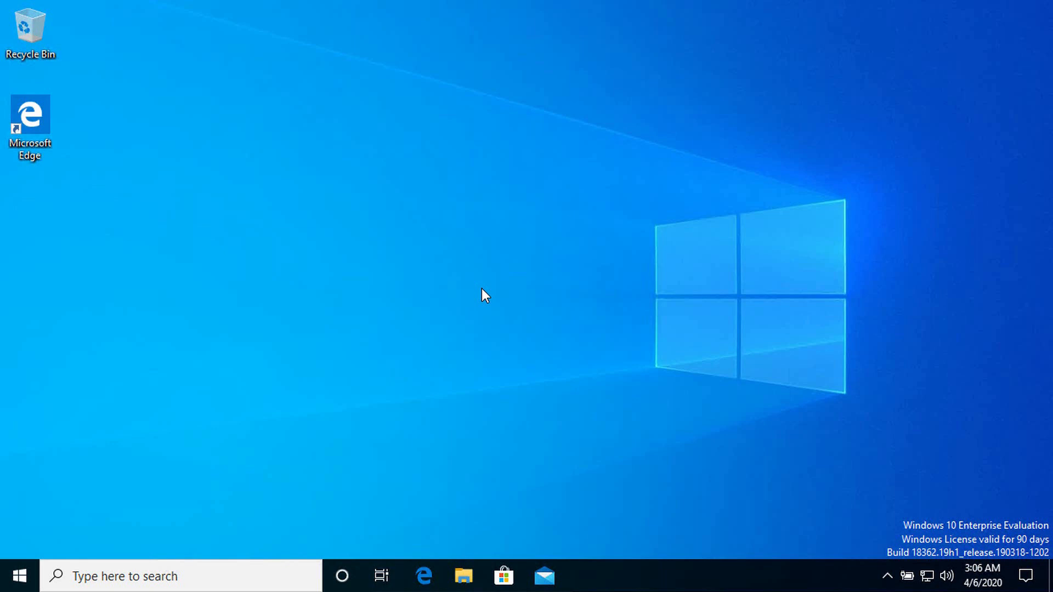
mouse_move(279, 479)
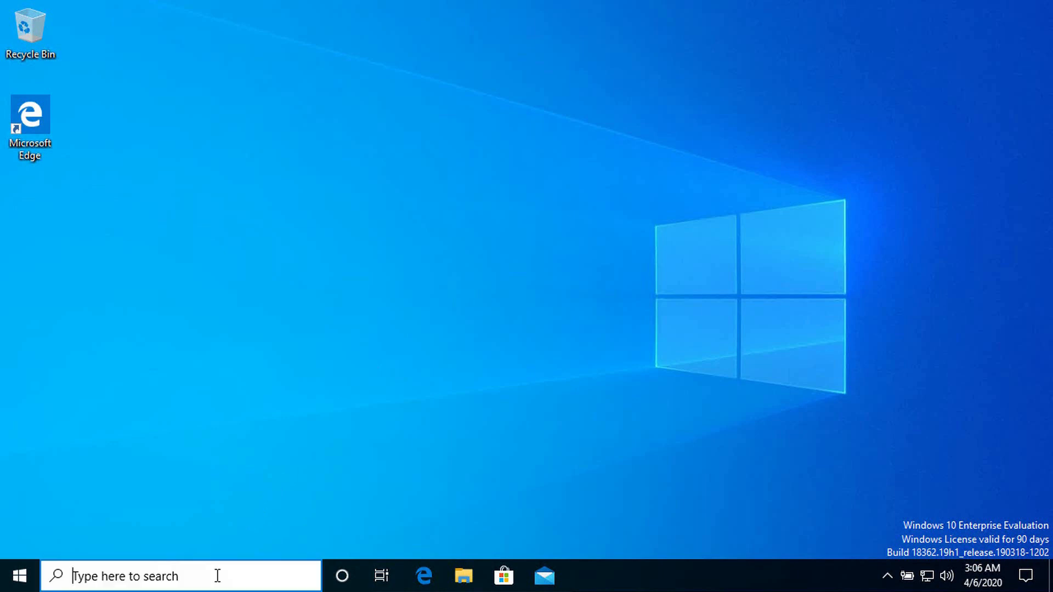
Search 'quick' from the taskbar and launch the Quick Assist app
type("q")
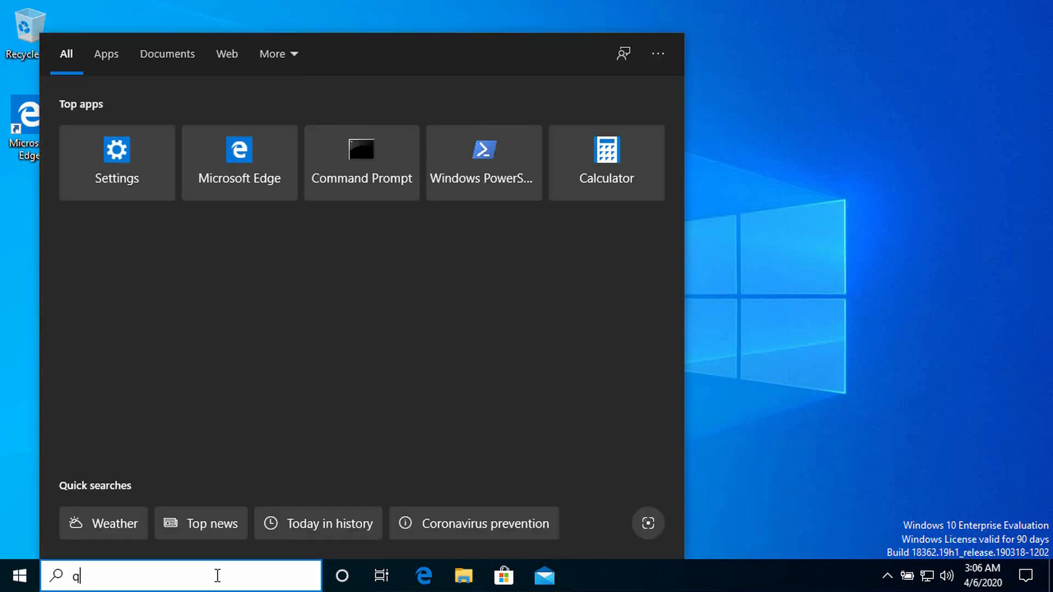
type("uick")
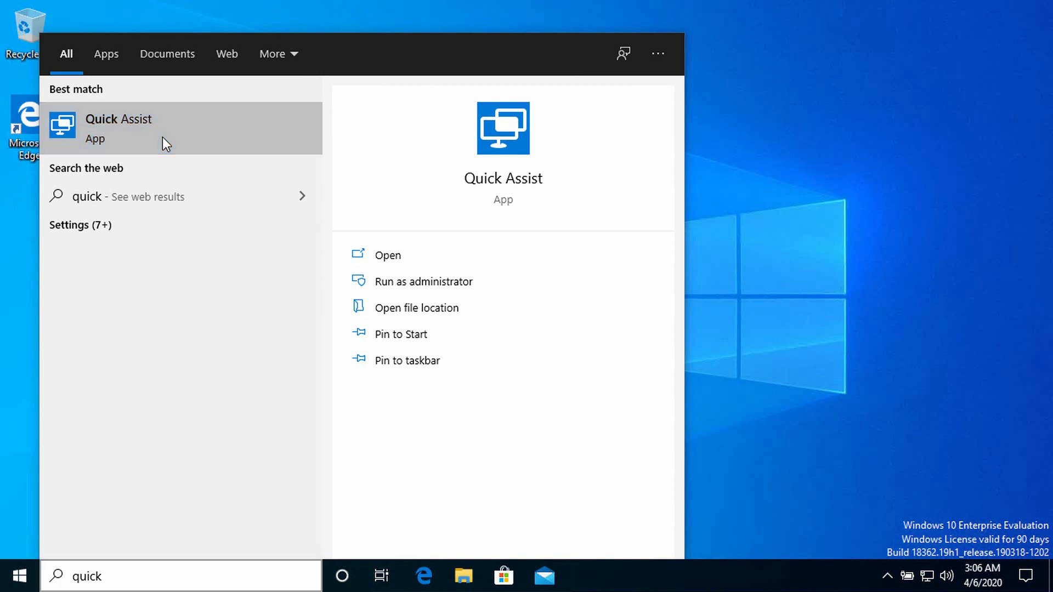
left_click(119, 127)
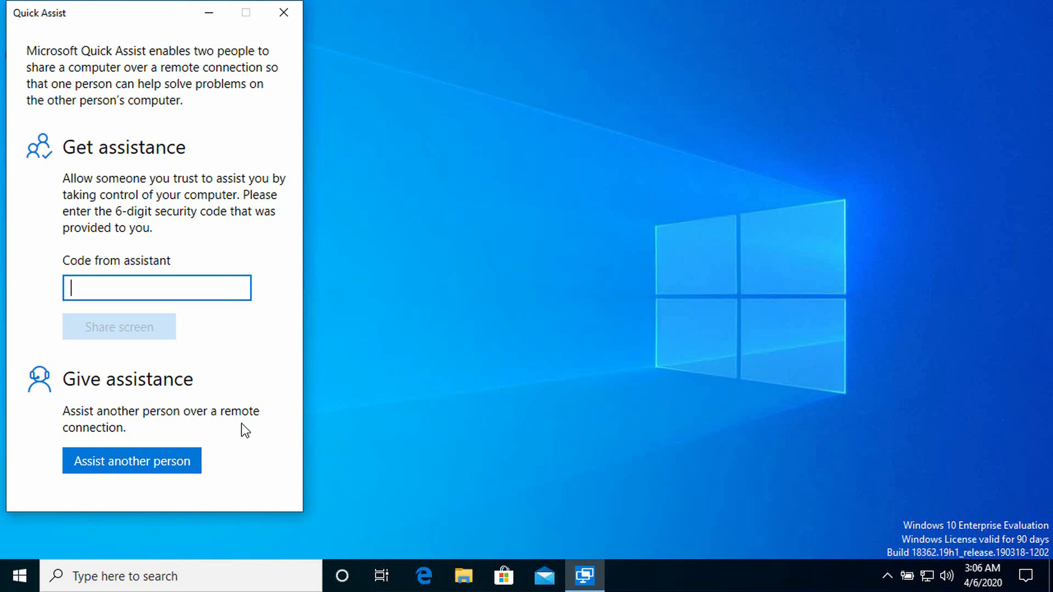
mouse_move(132, 461)
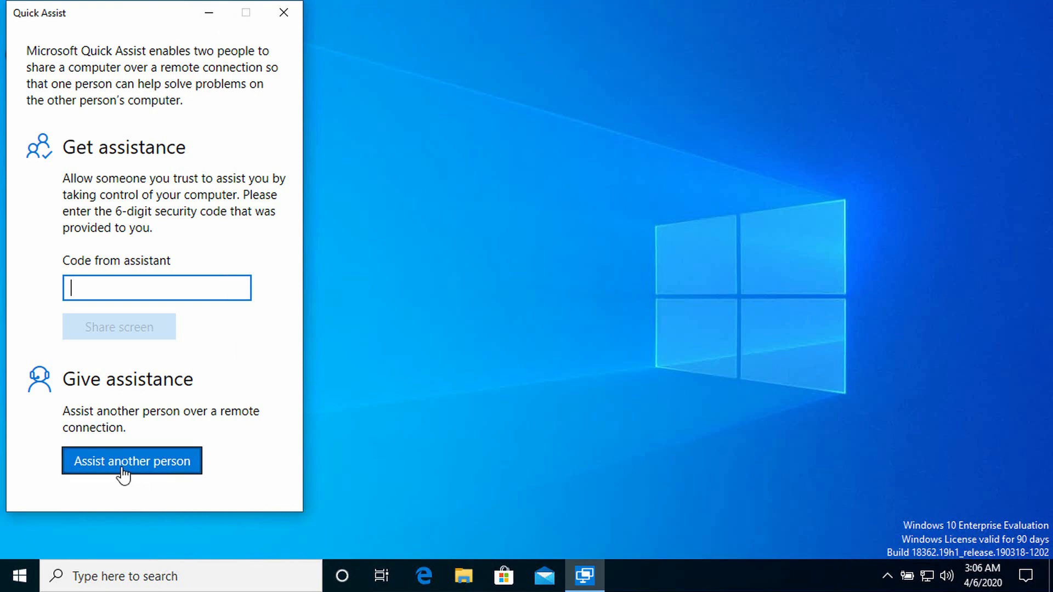
Choose 'Assist another person' and continue past the Microsoft account sign-in
left_click(132, 461)
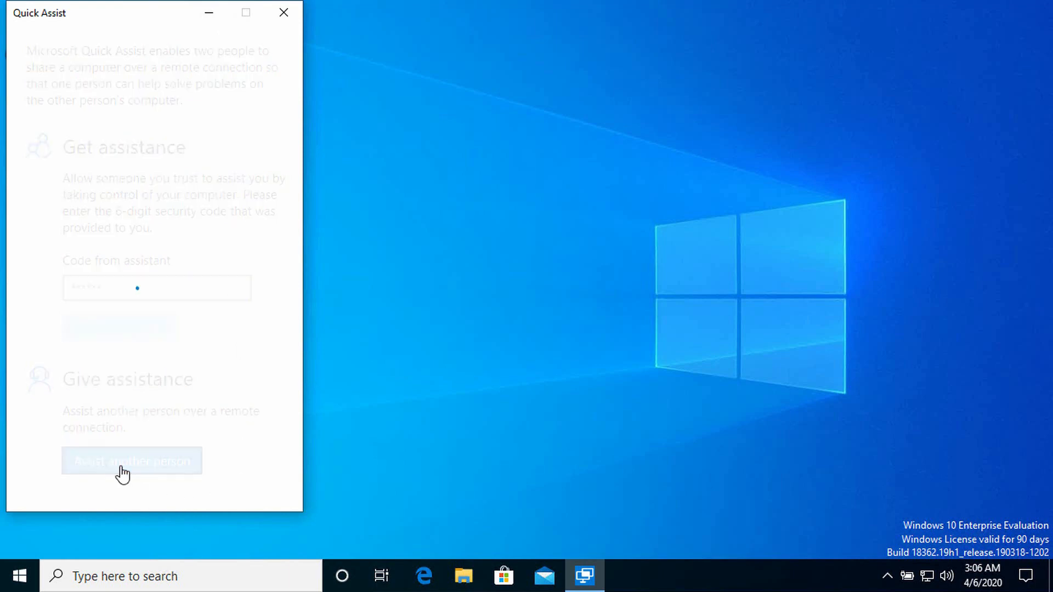
left_click(132, 461)
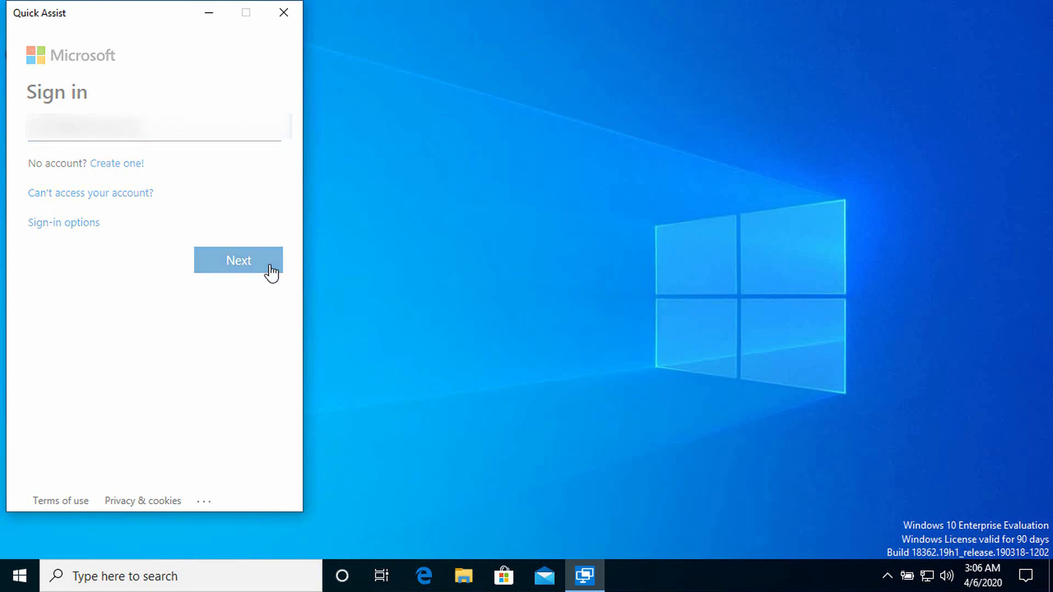
left_click(238, 260)
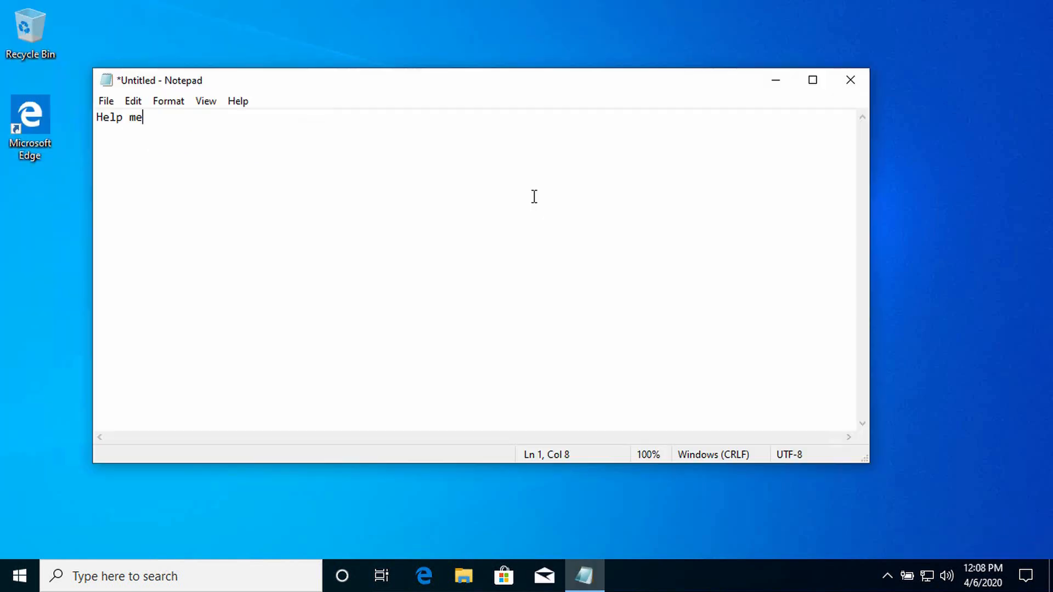
Add '!' so Notepad reads 'Help me!', then reopen Quick Assist via search
type("!")
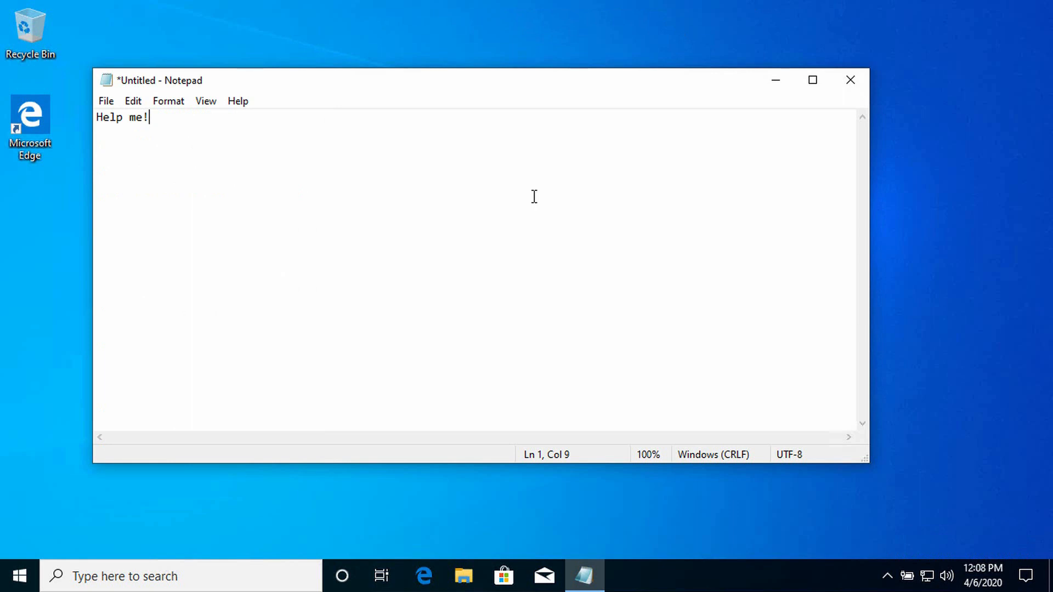
left_click(124, 577)
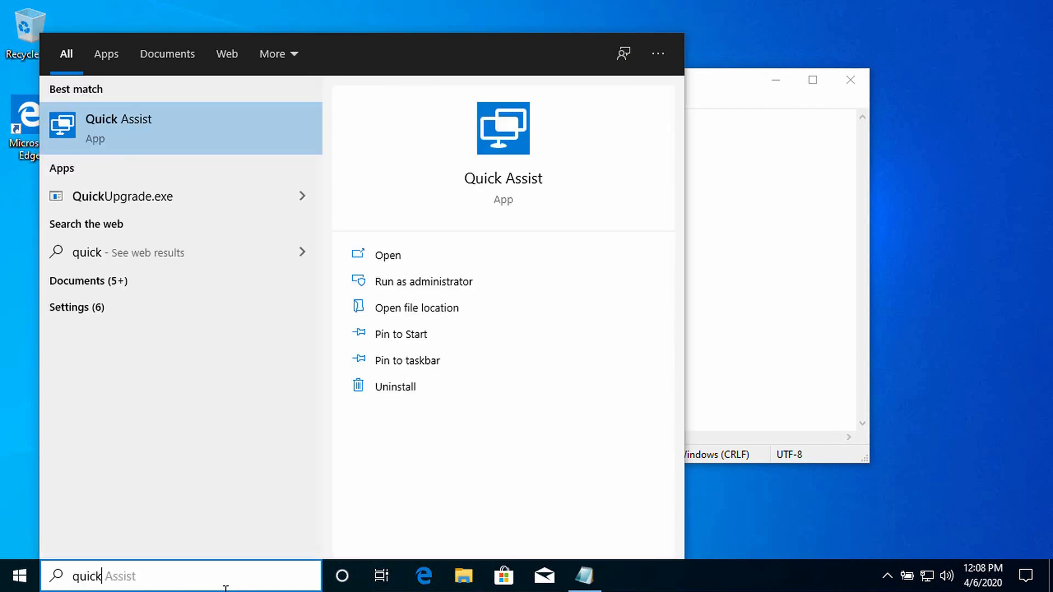
left_click(388, 254)
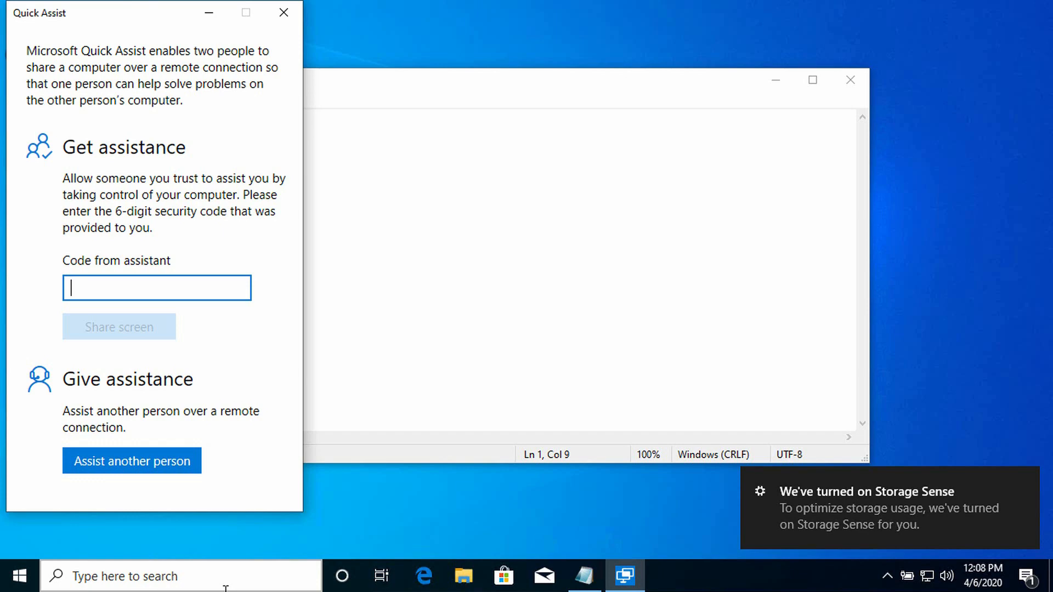
mouse_move(362, 473)
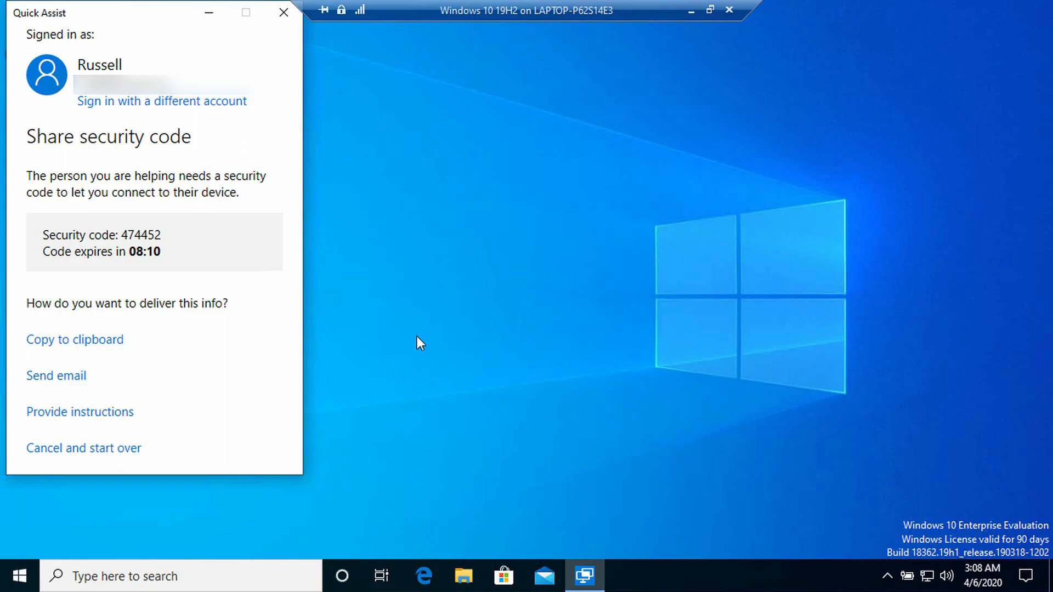
Focus the 'Code from assistant' box in Quick Assist
left_click(75, 338)
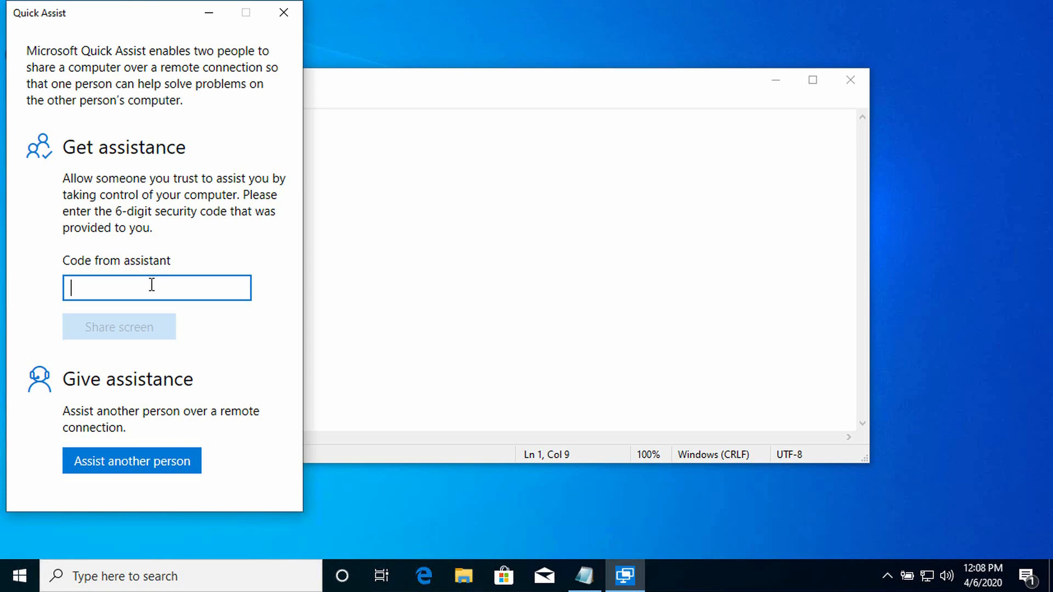
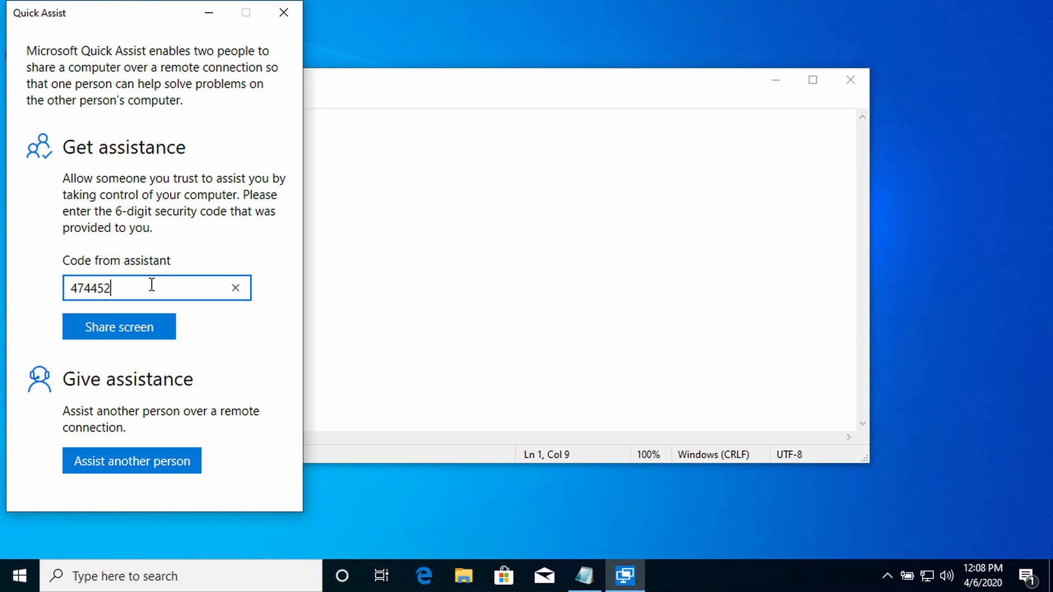
left_click(118, 327)
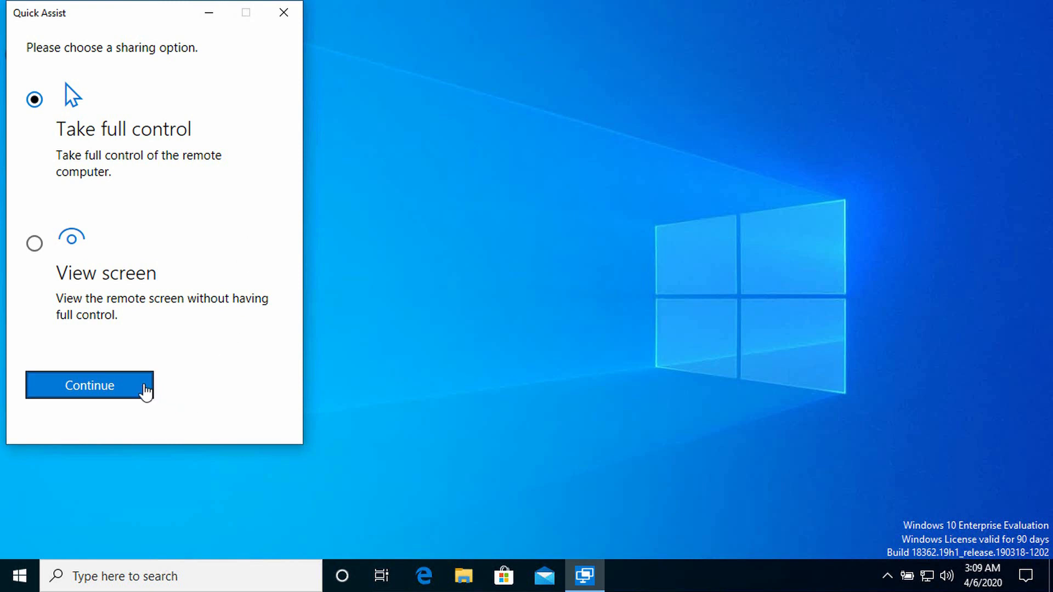
Continue with 'Take full control' selected
left_click(89, 386)
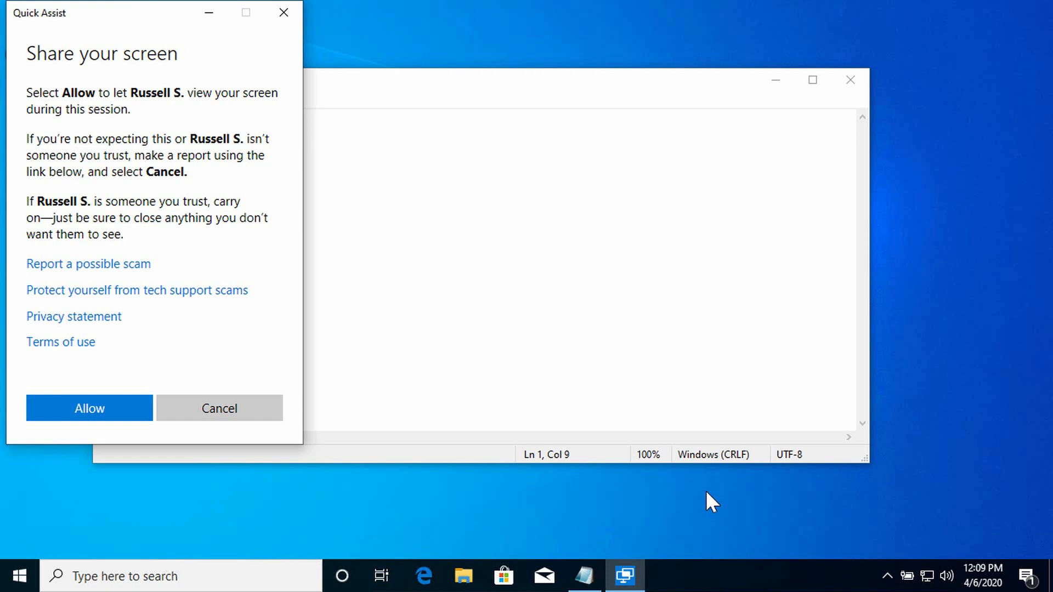
Allow the assistant to share the screen
left_click(89, 408)
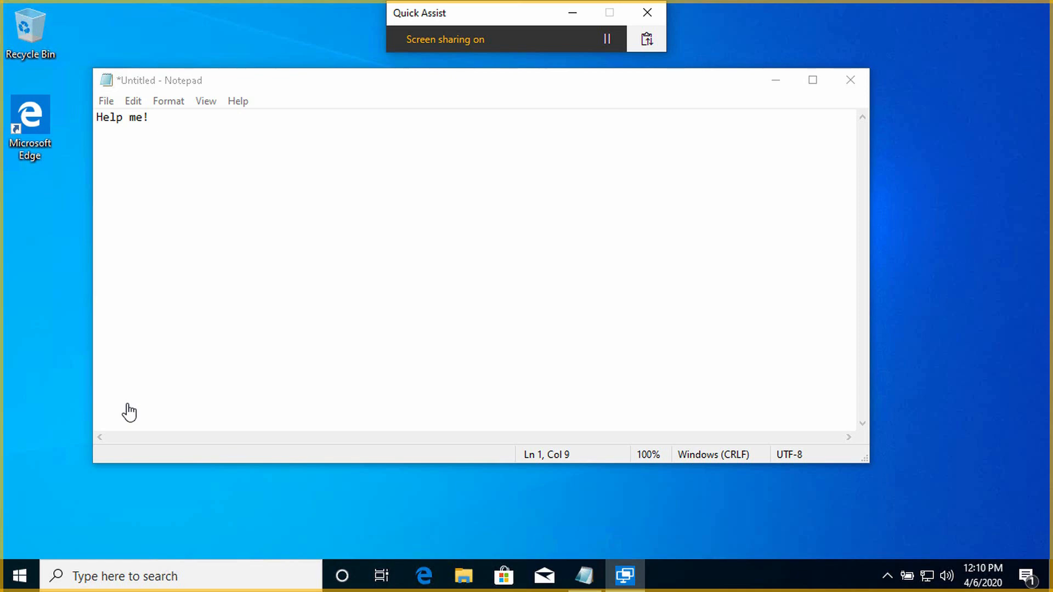
mouse_move(565, 7)
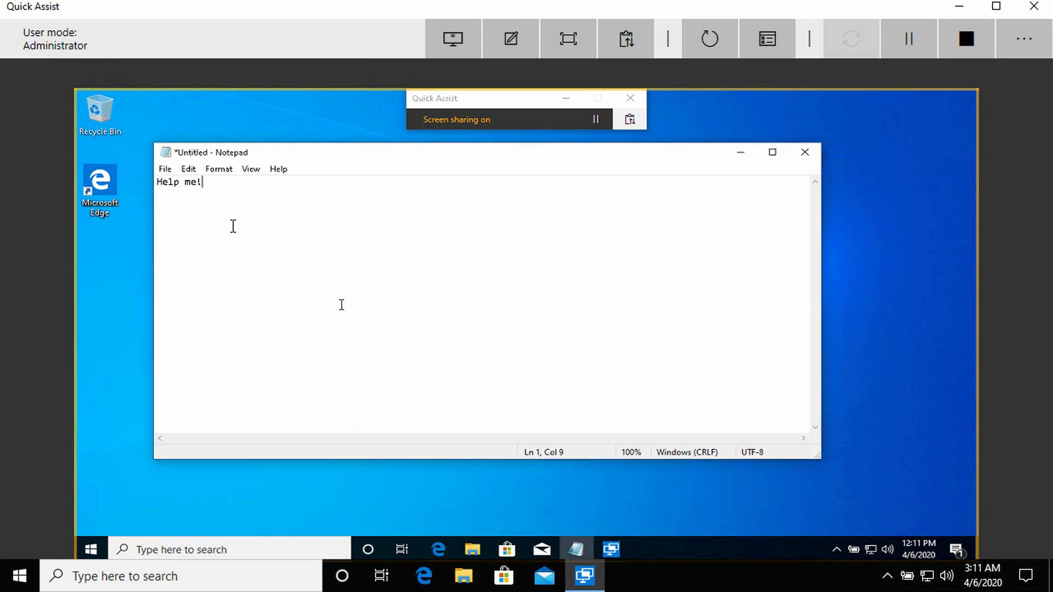
Remotely type 'Ok.' after 'Help me!' in the remote Notepad
left_click(165, 169)
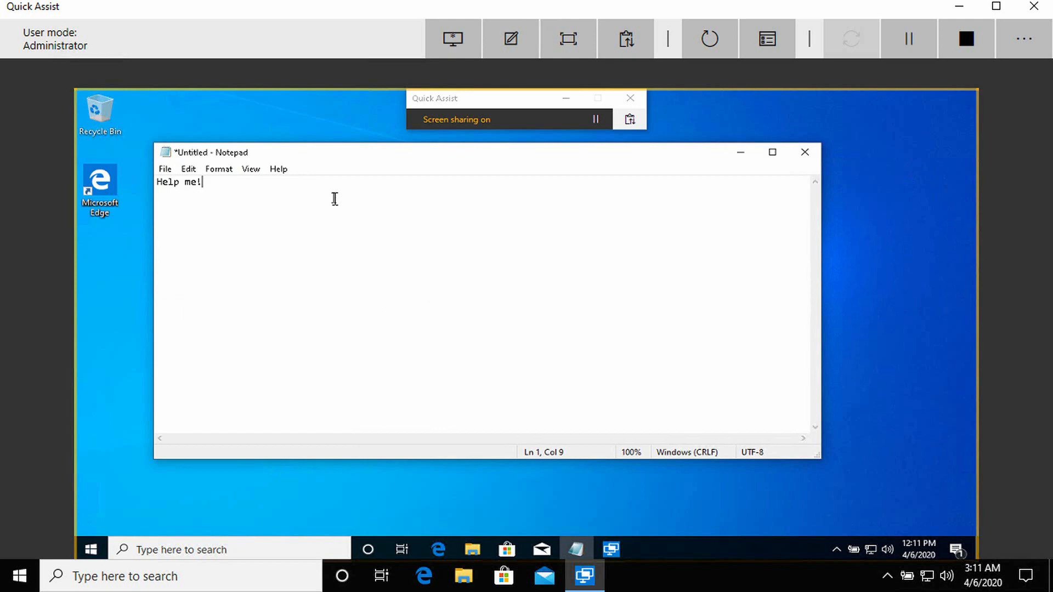
type("Ok")
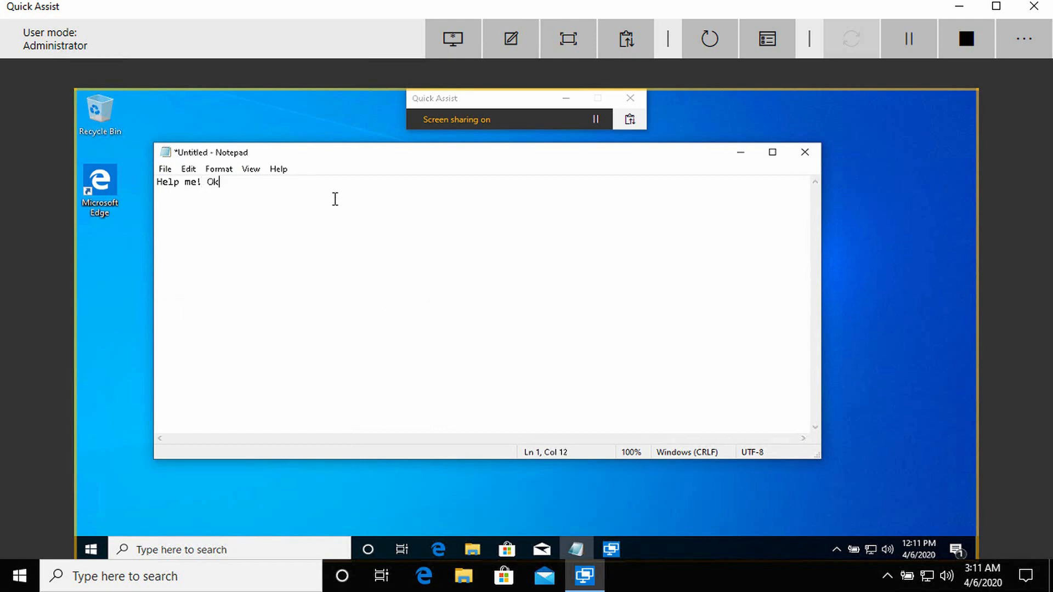
type(".")
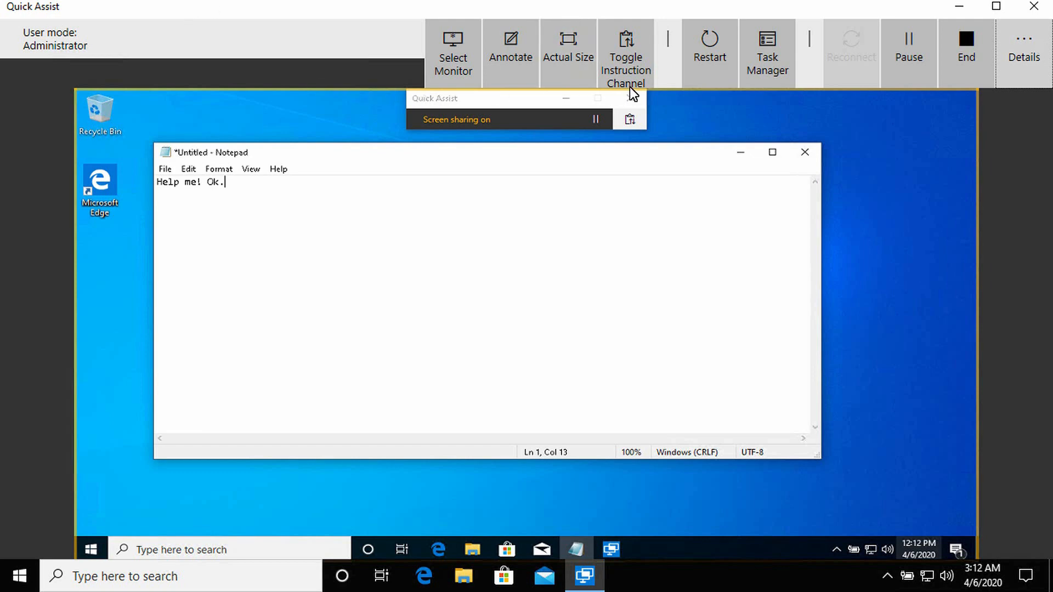
Write and send 'Click the Start menu.' through the instruction channel
left_click(625, 38)
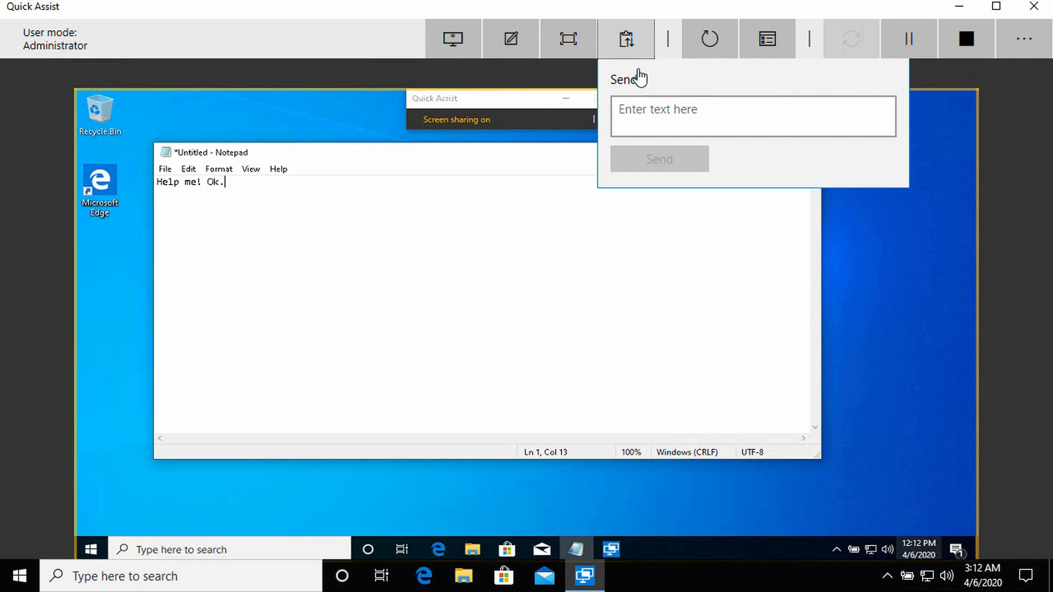
left_click(751, 116)
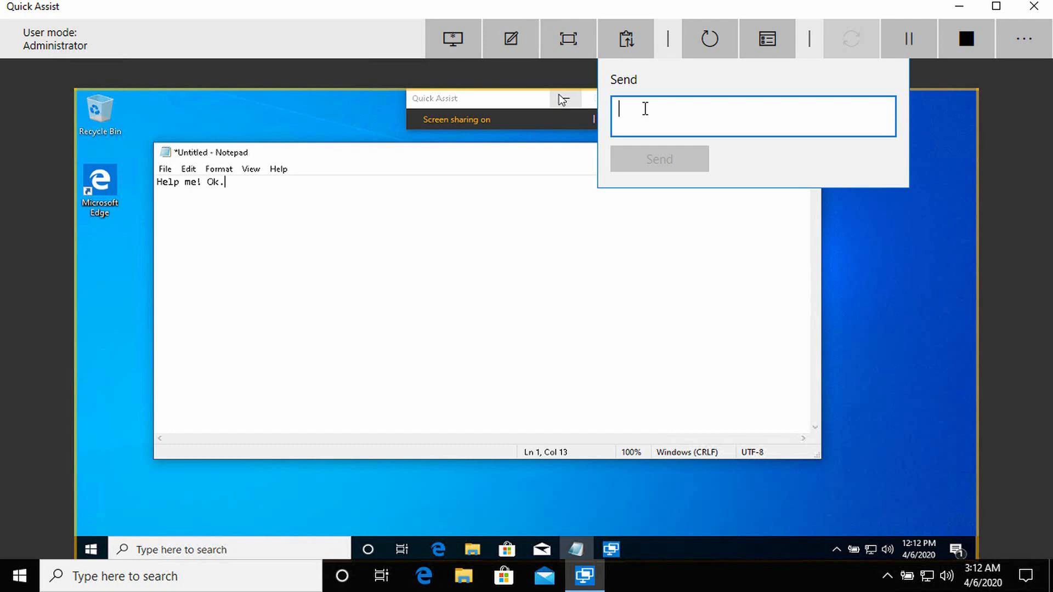
type("Click")
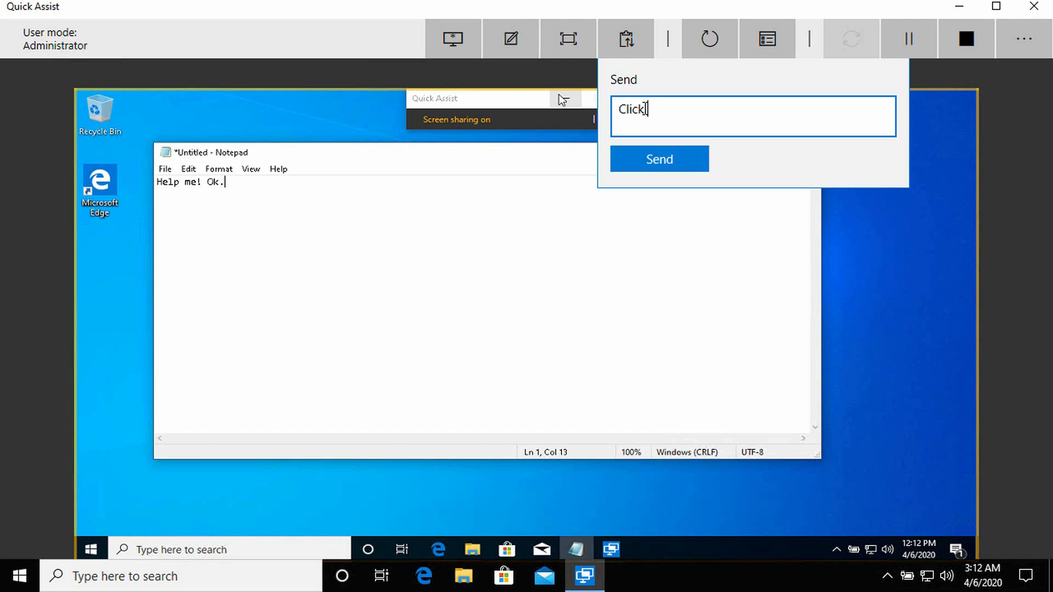
type("the Start menu.")
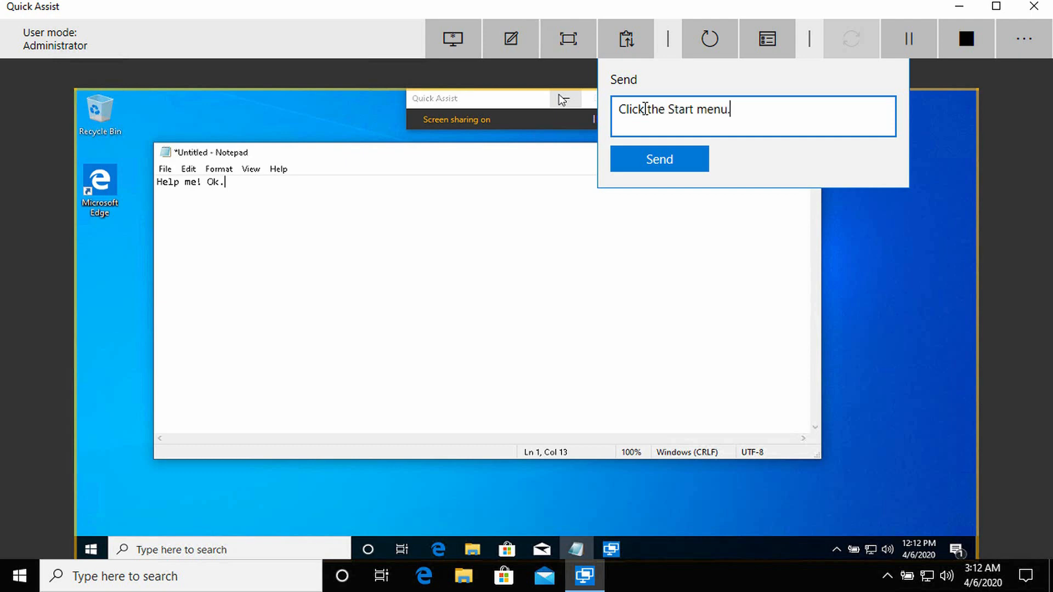
left_click(658, 159)
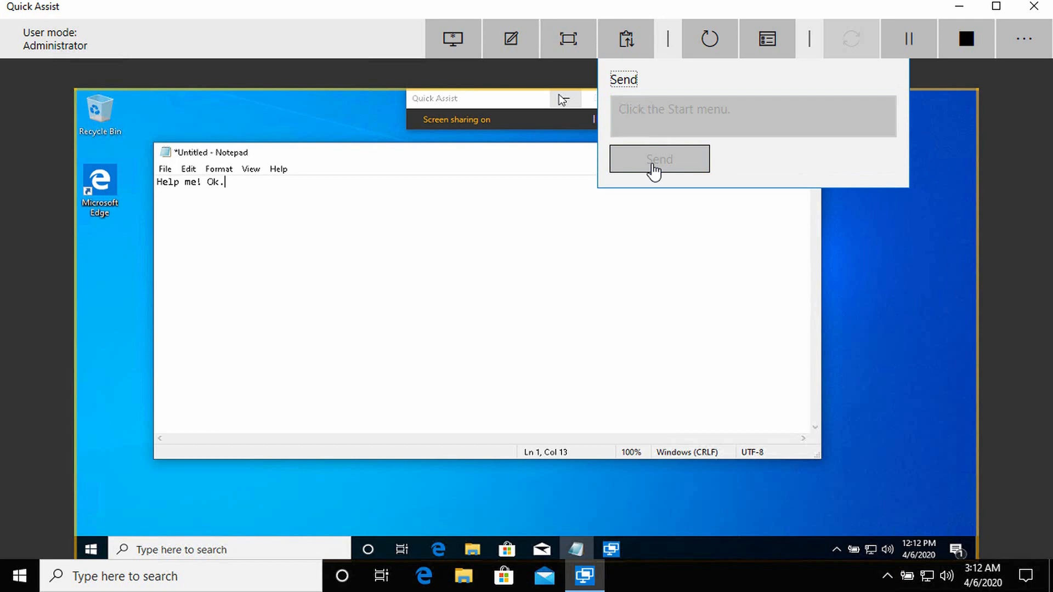
mouse_move(571, 152)
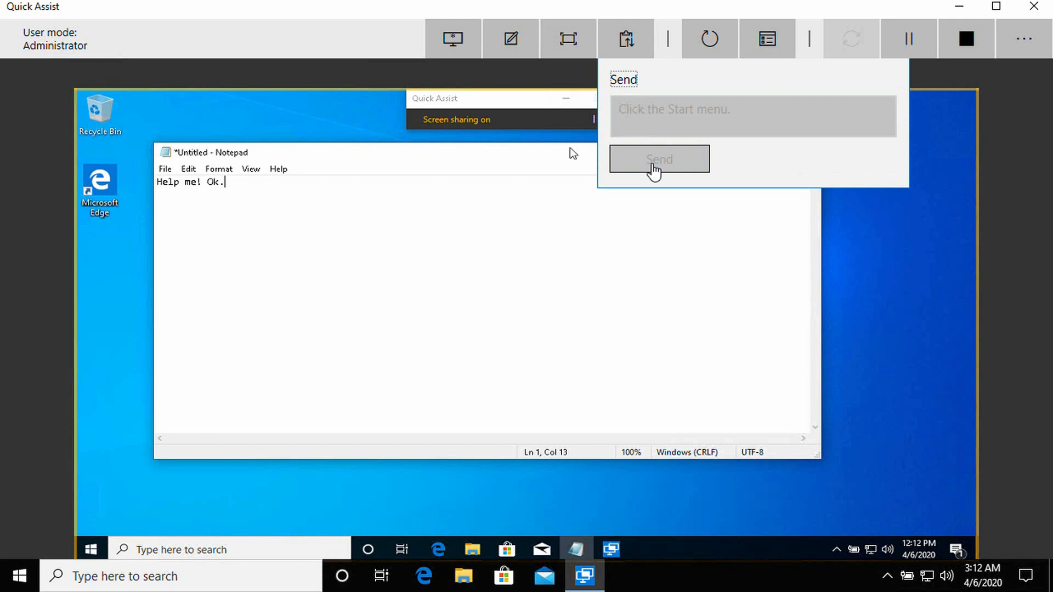
left_click(658, 159)
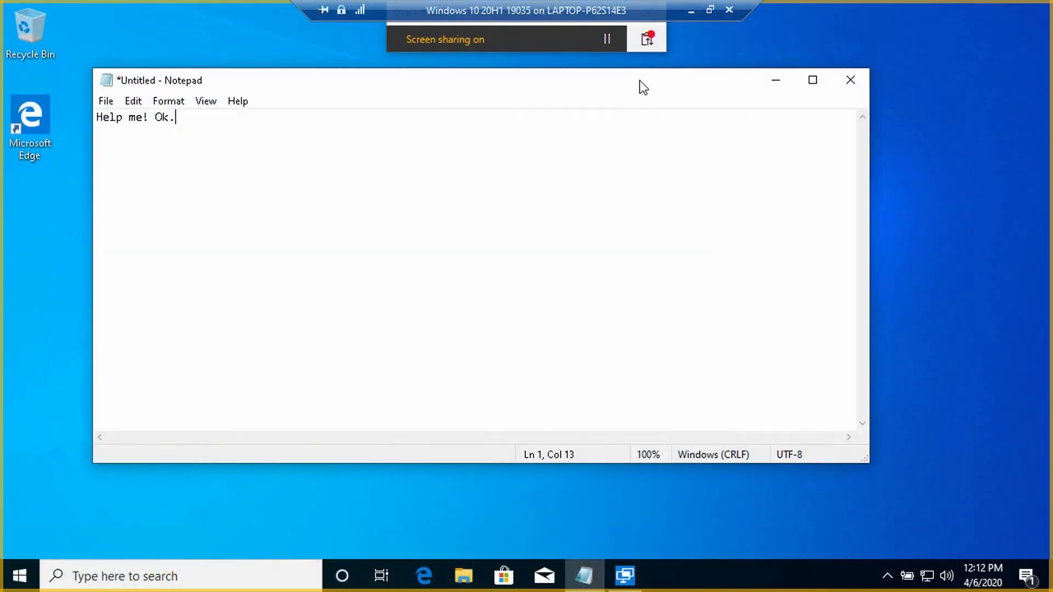
On the remote PC, open the notified instruction channel to read the message
left_click(647, 38)
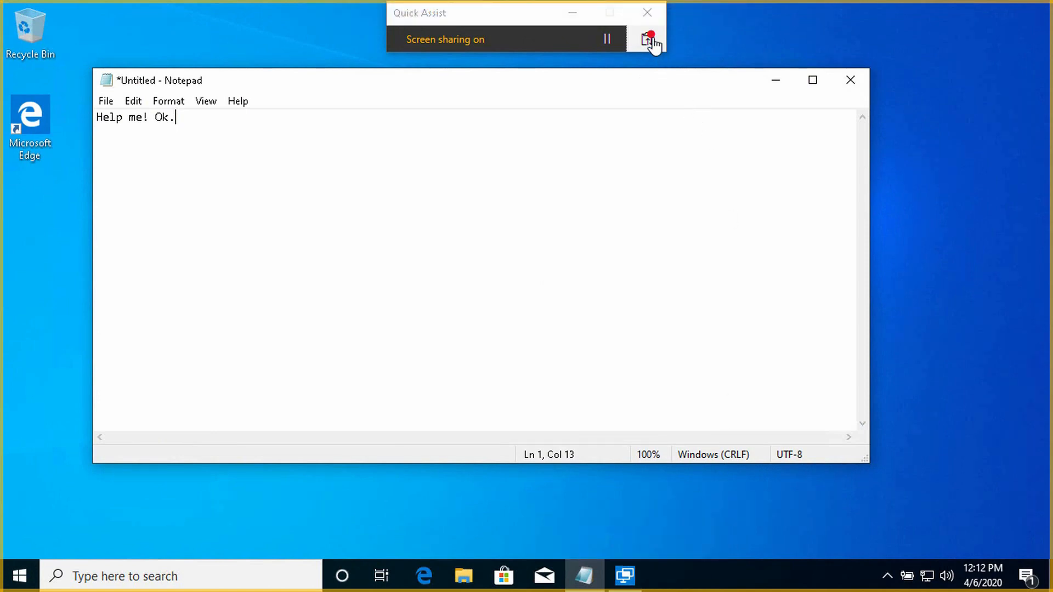
left_click(647, 39)
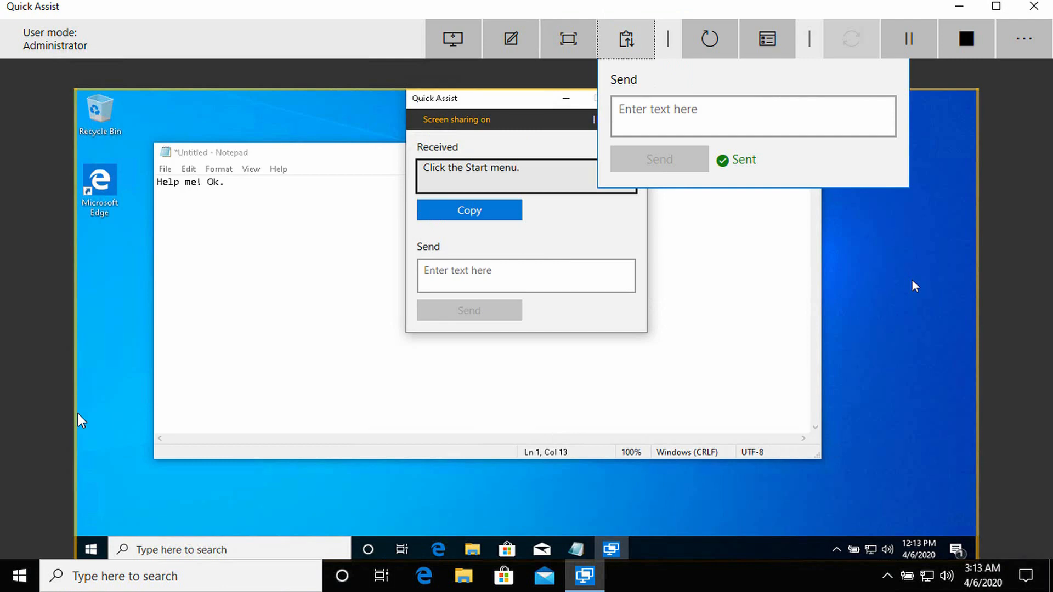
mouse_move(589, 38)
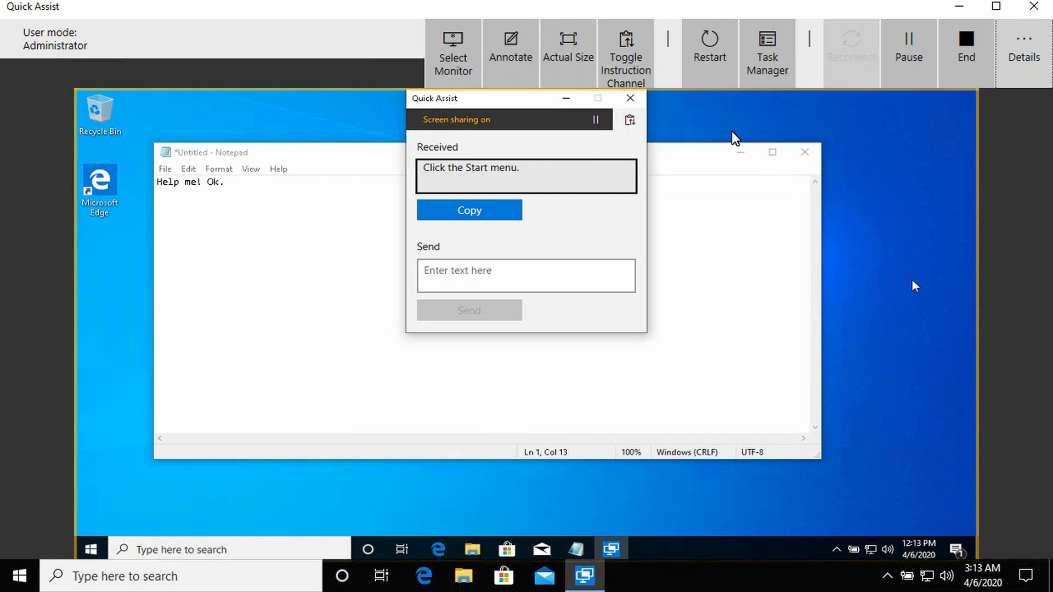
mouse_move(709, 54)
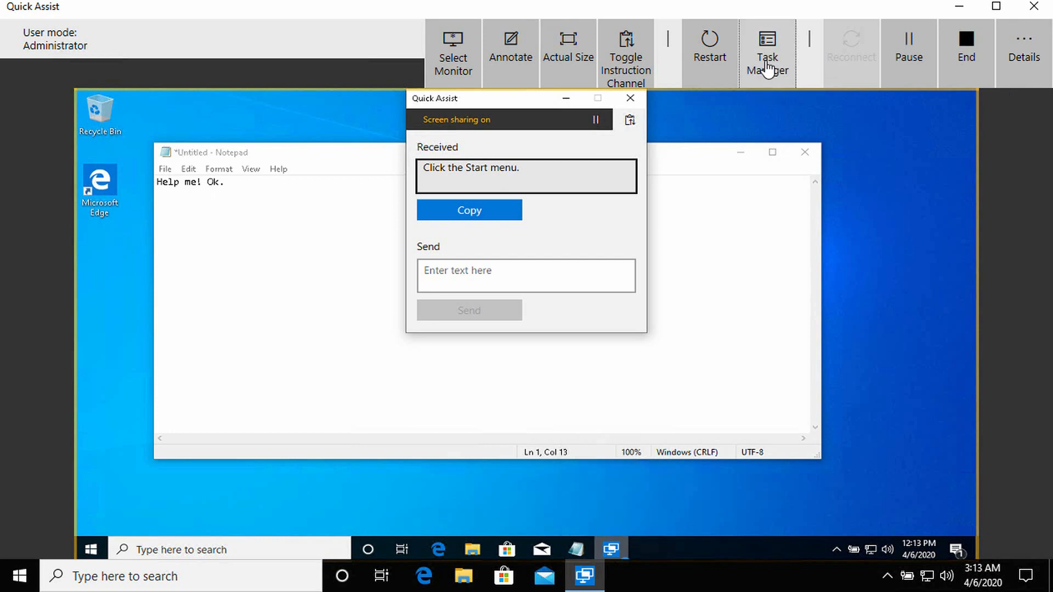
Launch the remote Task Manager, expand it to full details, and show the Performance tab's CPU graph
left_click(766, 53)
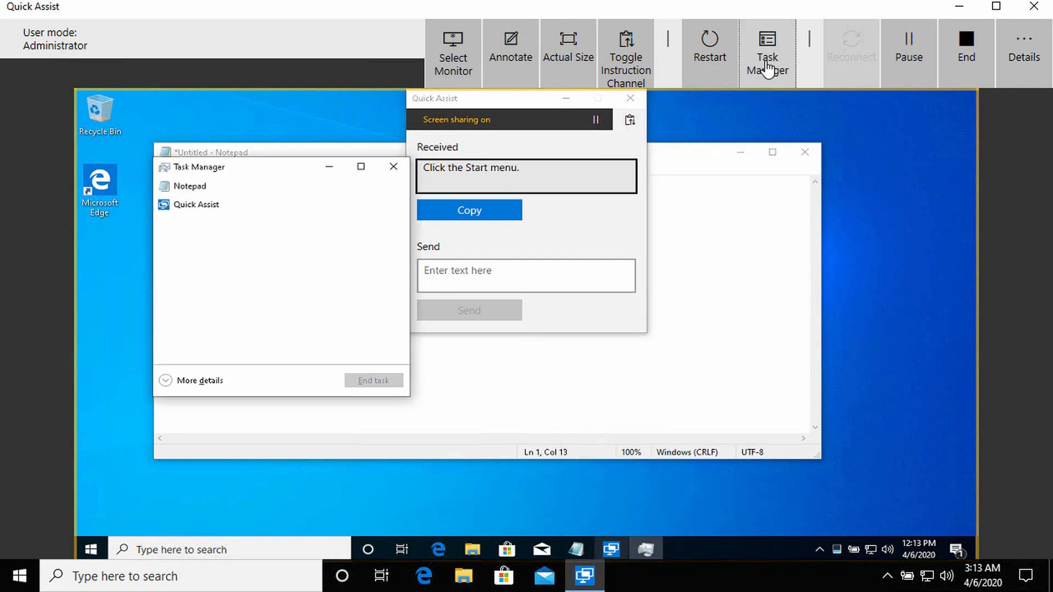
mouse_move(204, 389)
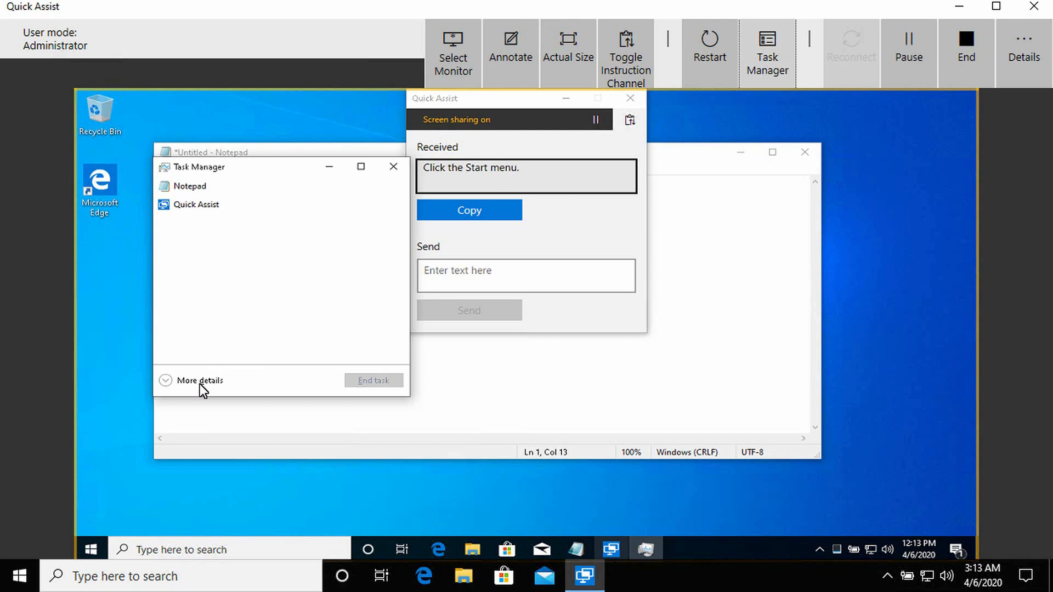
left_click(198, 380)
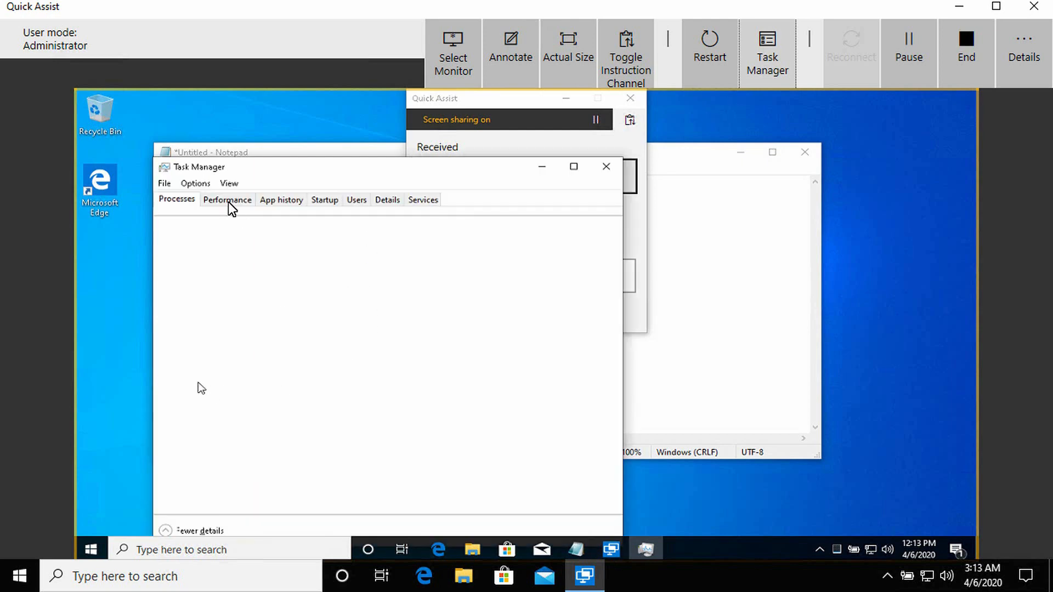
left_click(227, 200)
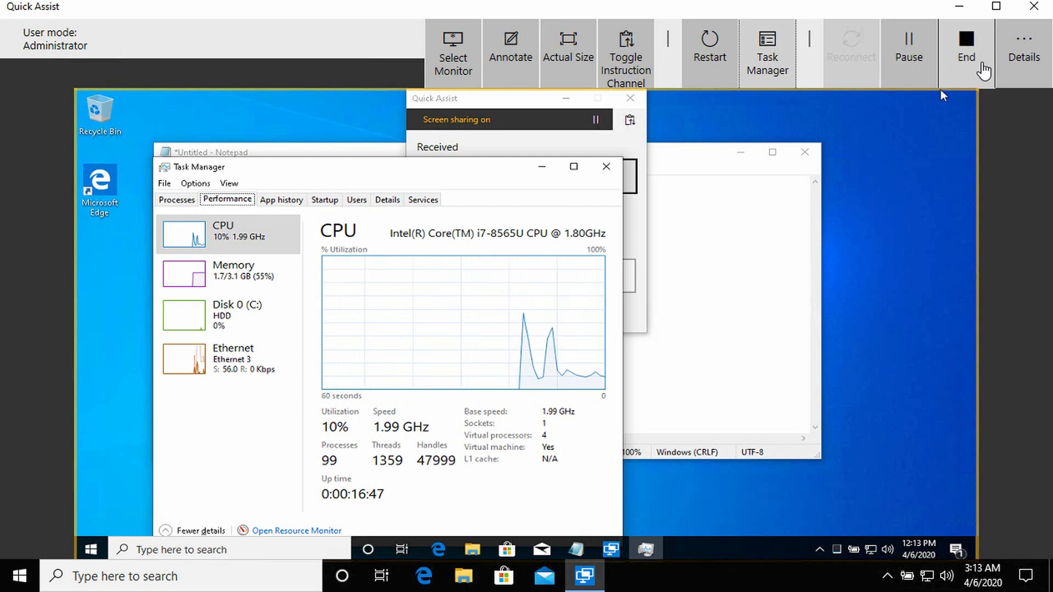
mouse_move(965, 56)
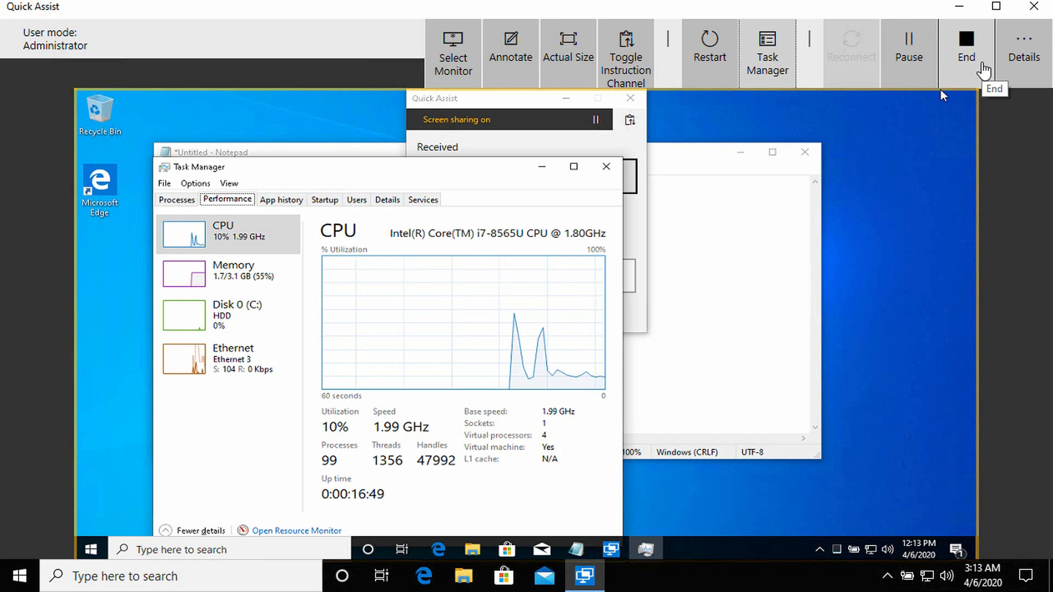